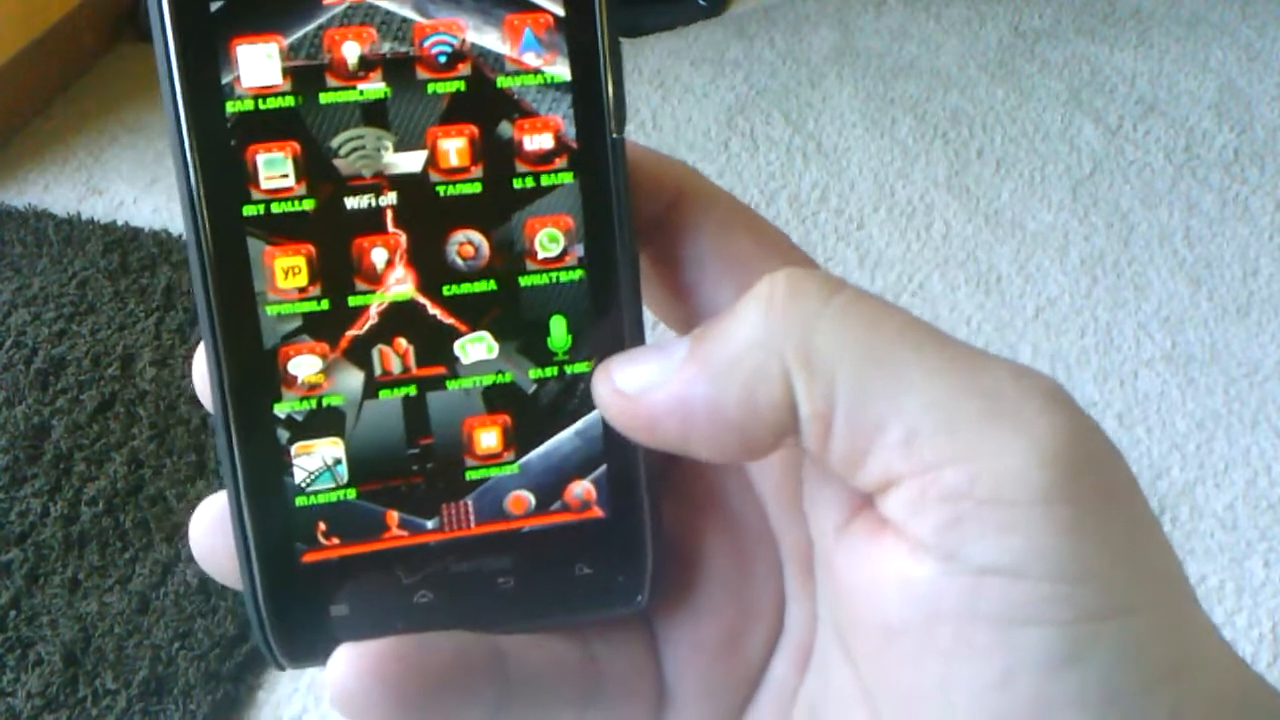
# Launch Easy Voice Recorder from the home screen and show its options menu
pyautogui.click(556, 350)
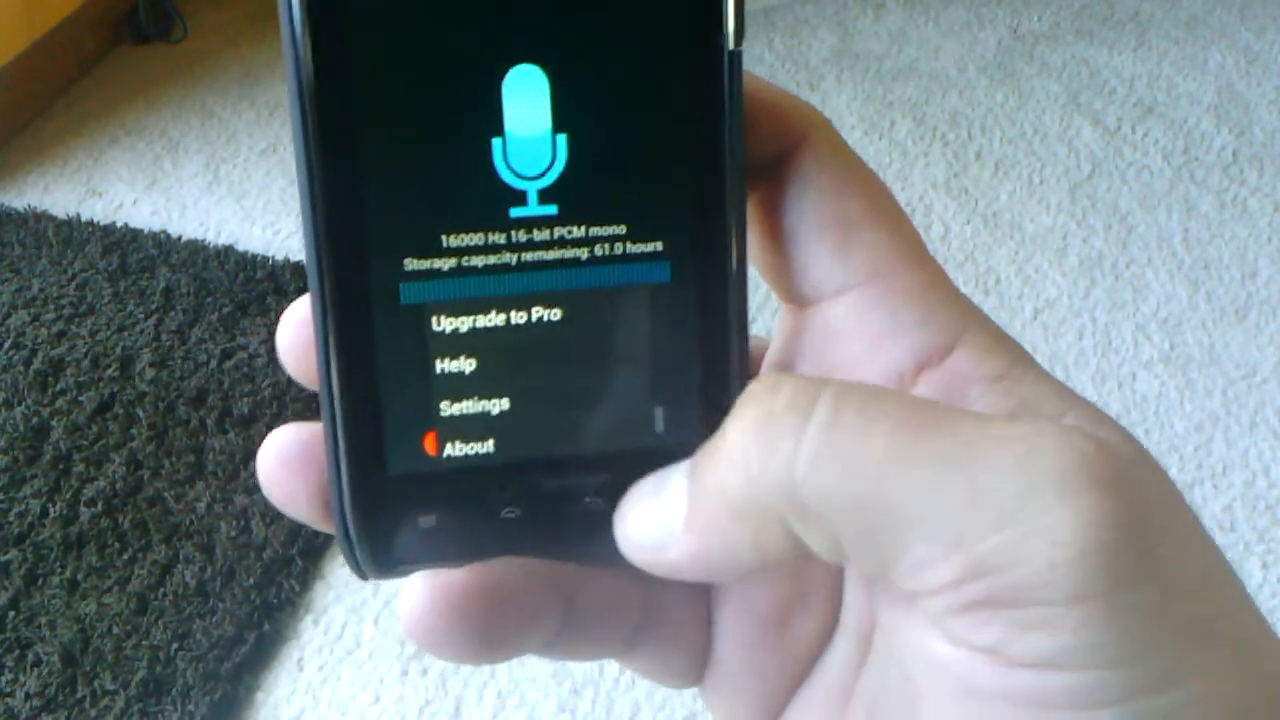
# Open Settings listing Recording, Storage and naming, Sharing, Notifications, Display, Widgets, Advanced
pyautogui.click(476, 404)
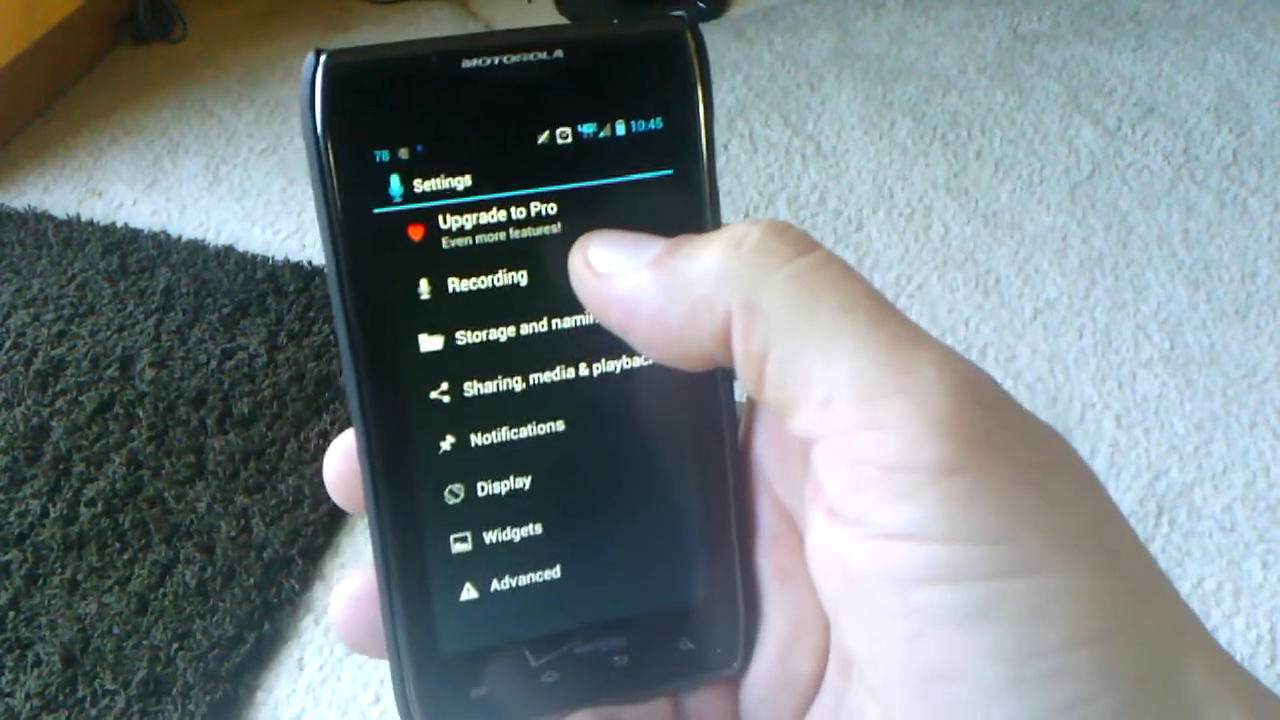
pyautogui.click(484, 276)
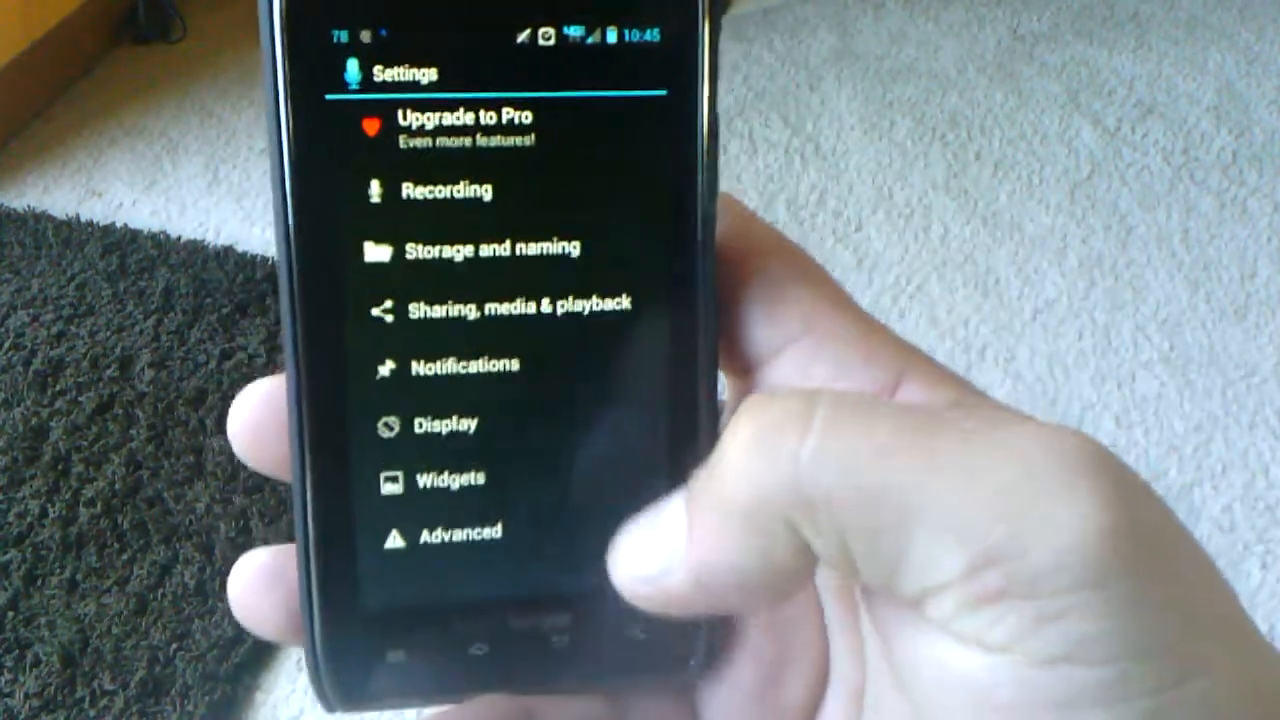
pyautogui.click(490, 248)
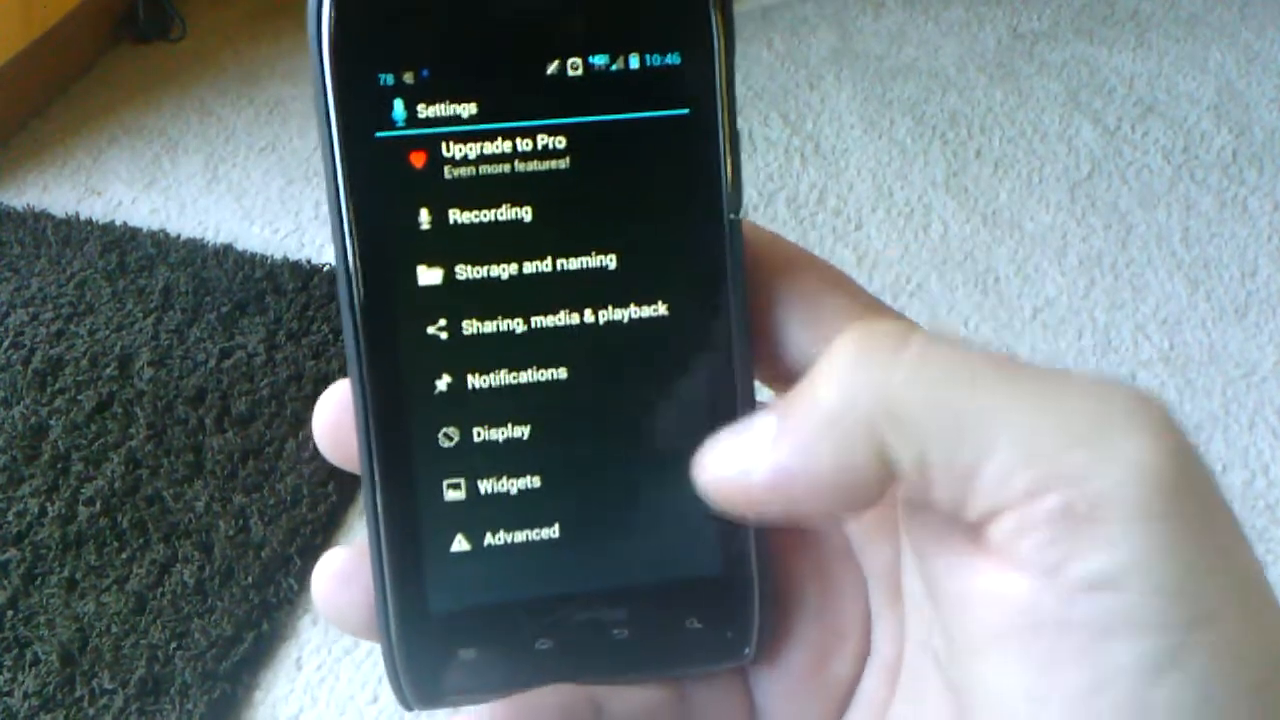
pyautogui.click(516, 374)
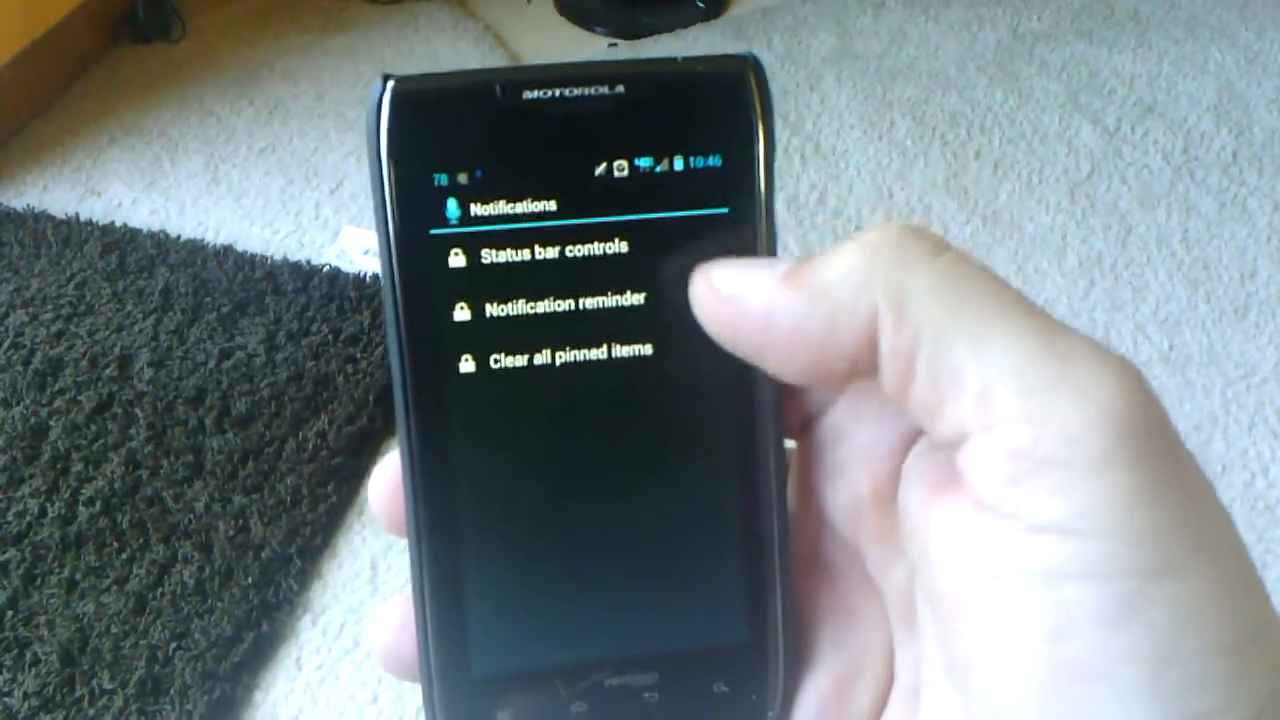
pyautogui.click(560, 270)
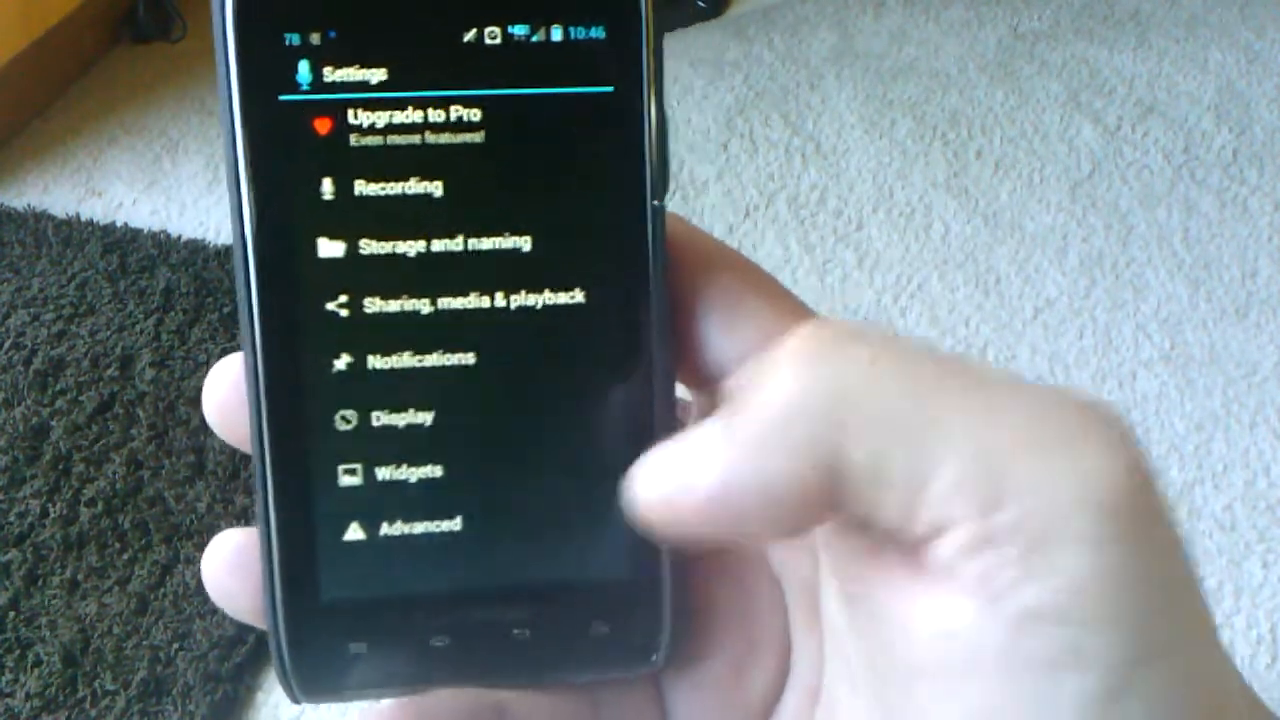
# Exit Settings back to the Recorder tab with the timer at 00:00
pyautogui.click(404, 418)
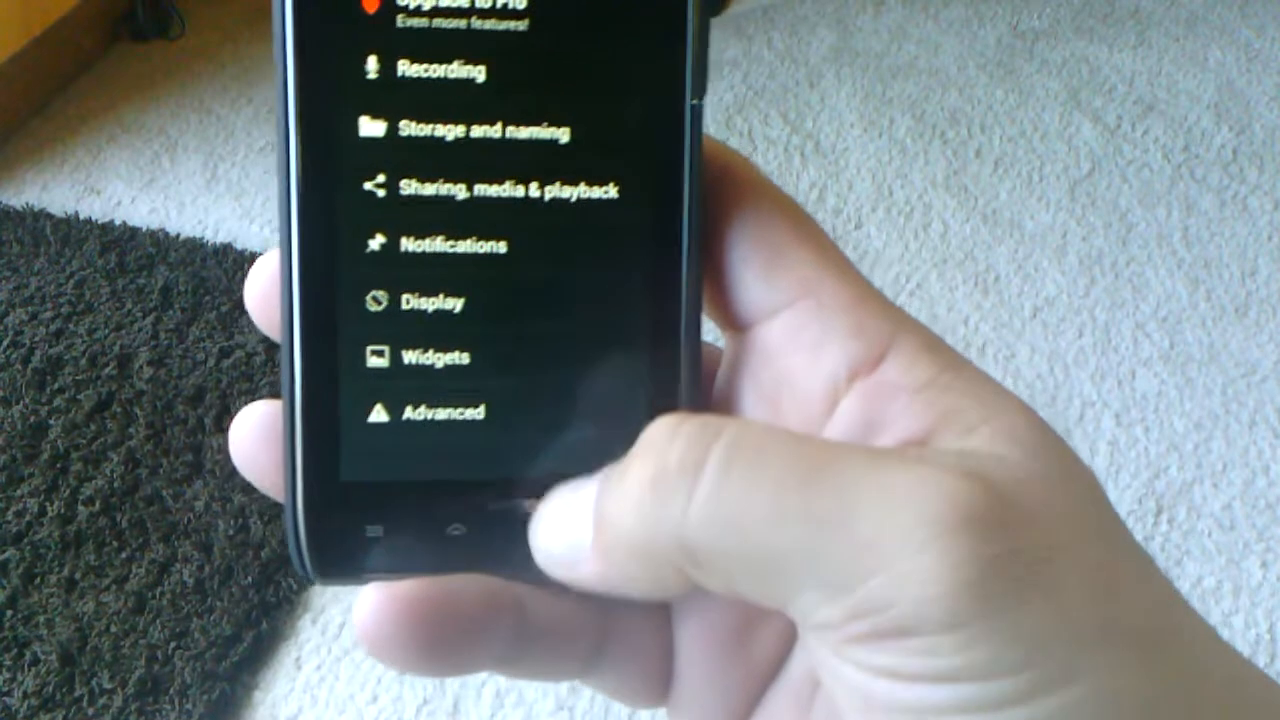
pyautogui.click(440, 412)
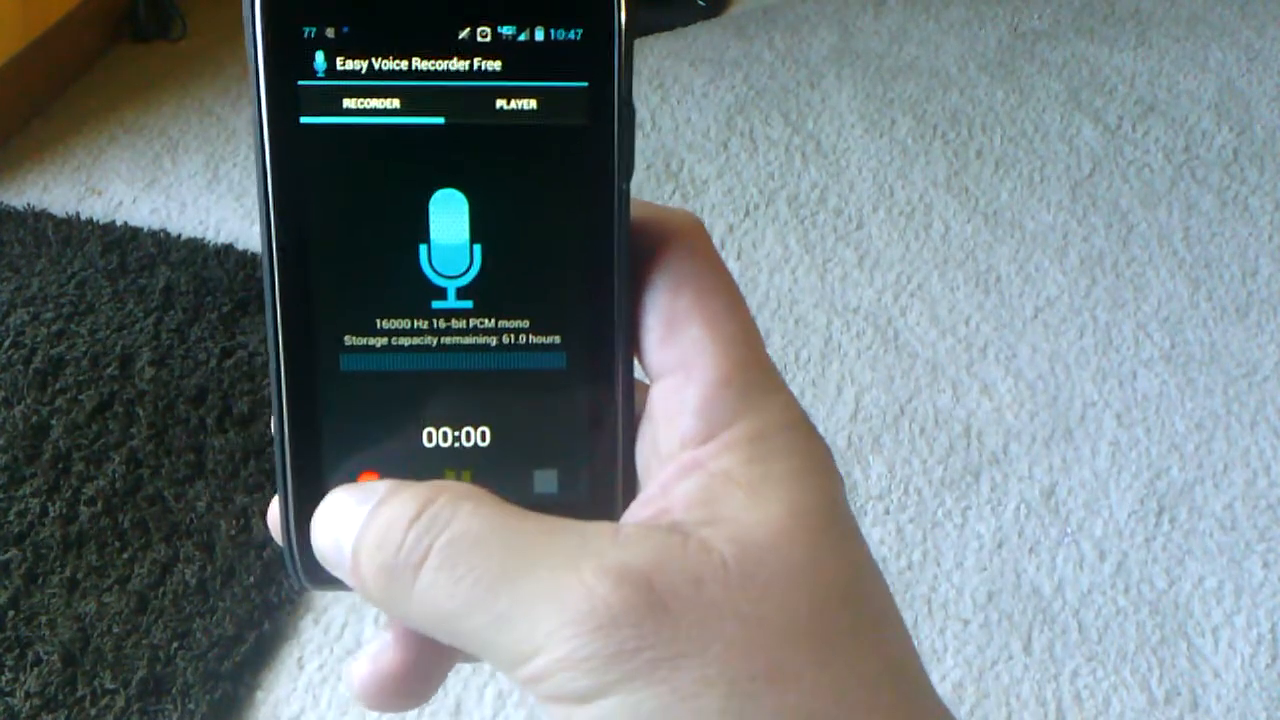
# Record and stop a short test clip, then view it as My recording #2.wav in the Player list
pyautogui.click(360, 476)
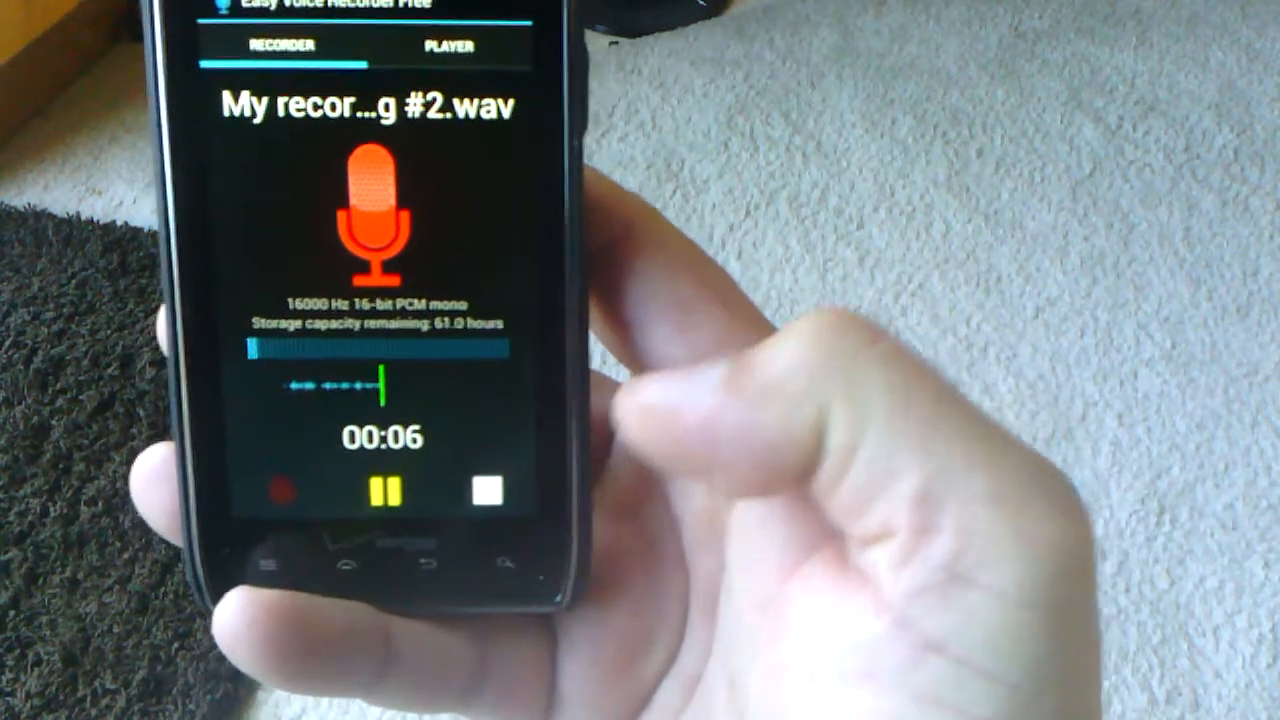
pyautogui.click(486, 490)
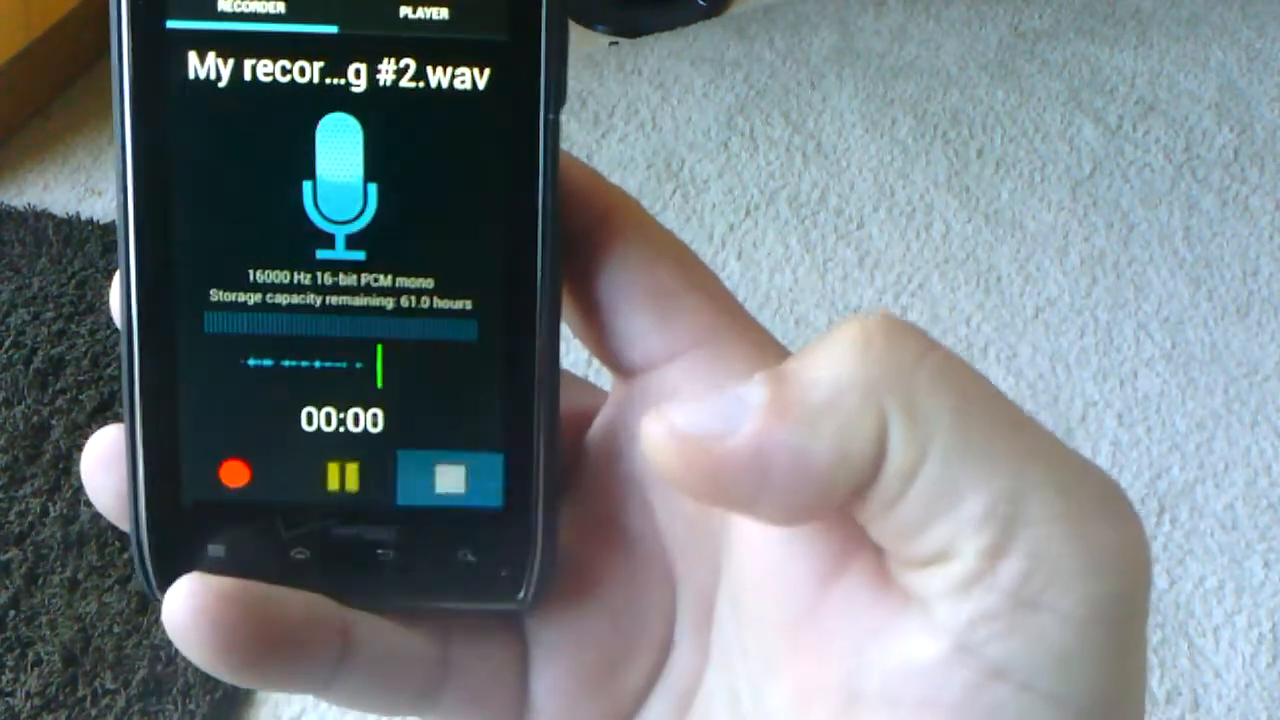
pyautogui.click(452, 480)
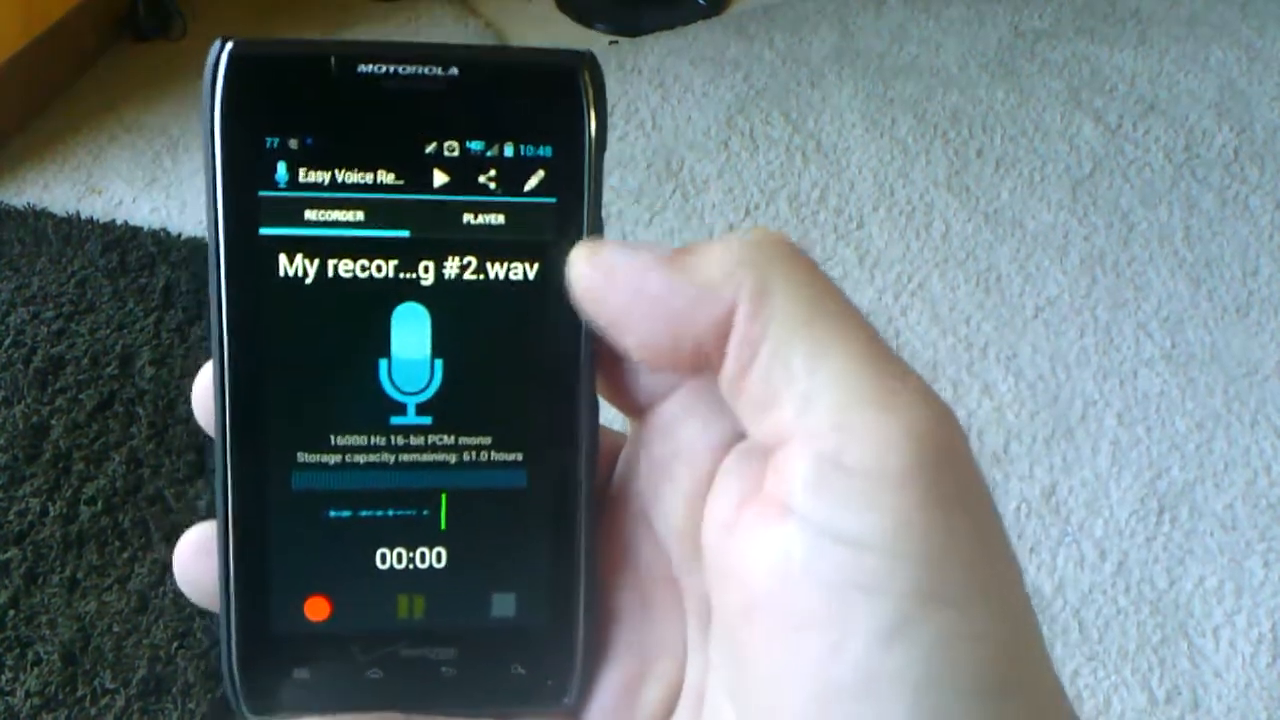
pyautogui.click(486, 218)
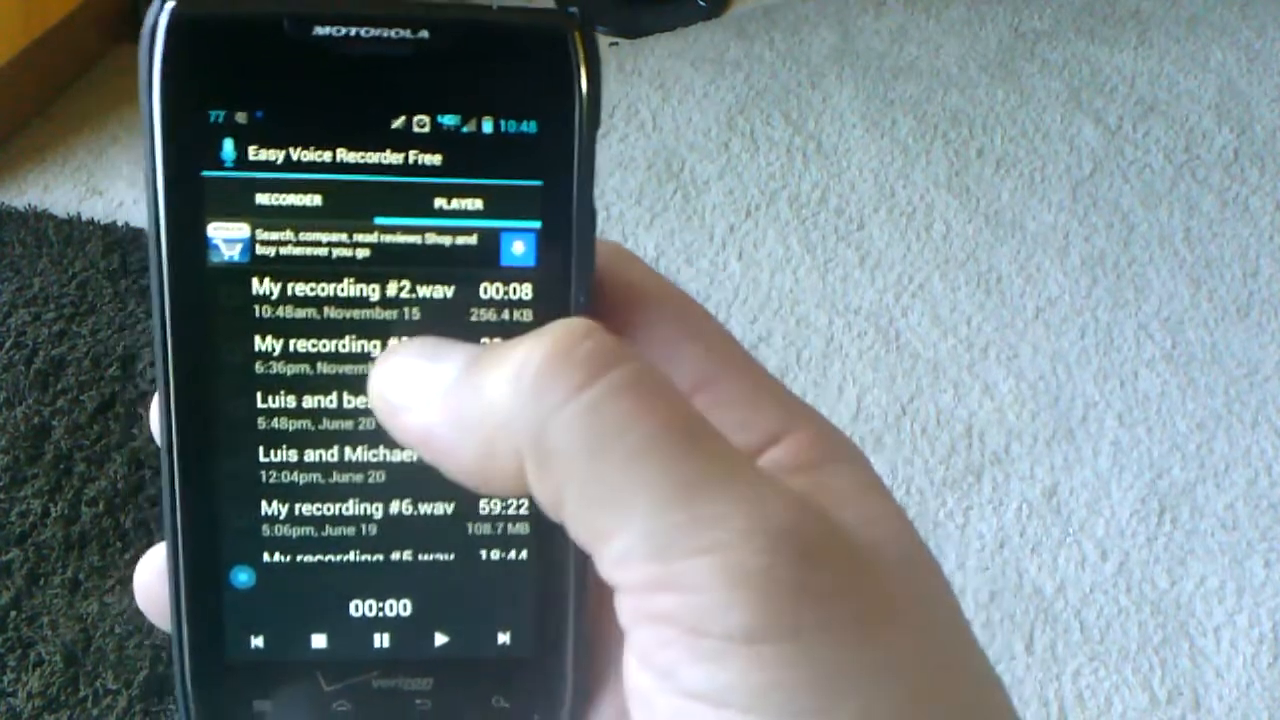
# Switch from the Player list back to the Recorder tab for My recording #2.wav
pyautogui.click(350, 288)
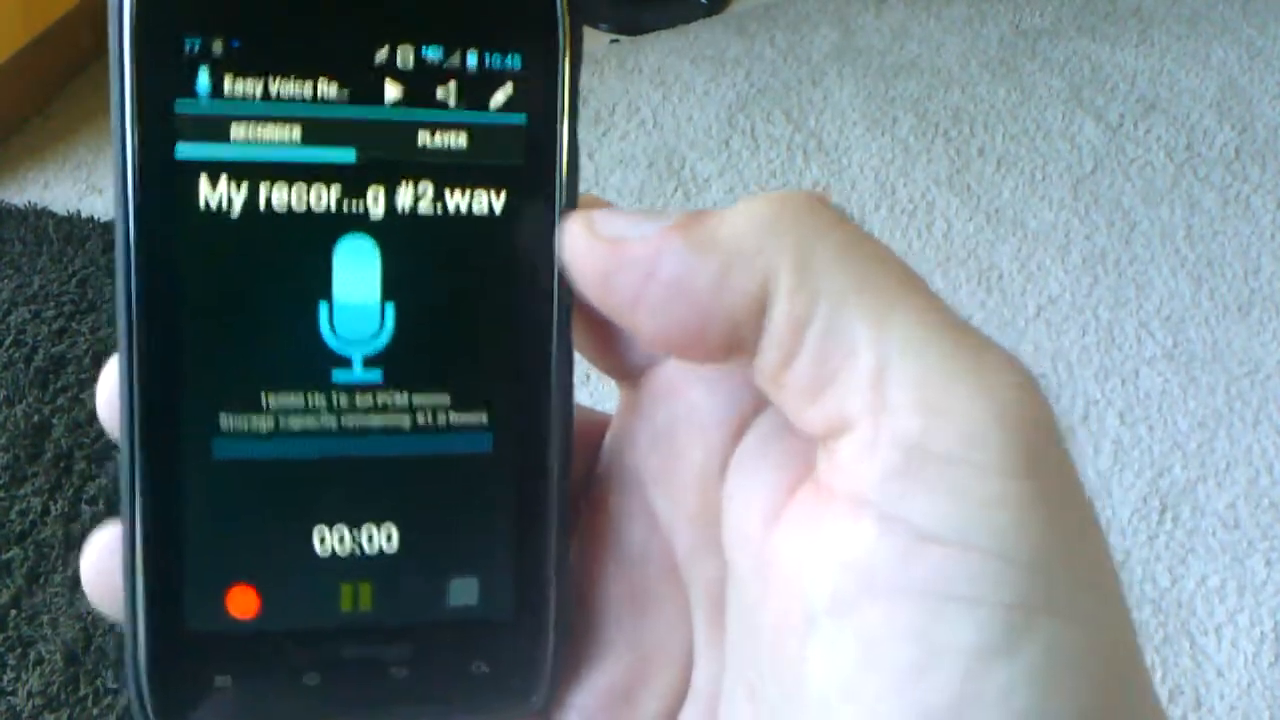
pyautogui.click(440, 136)
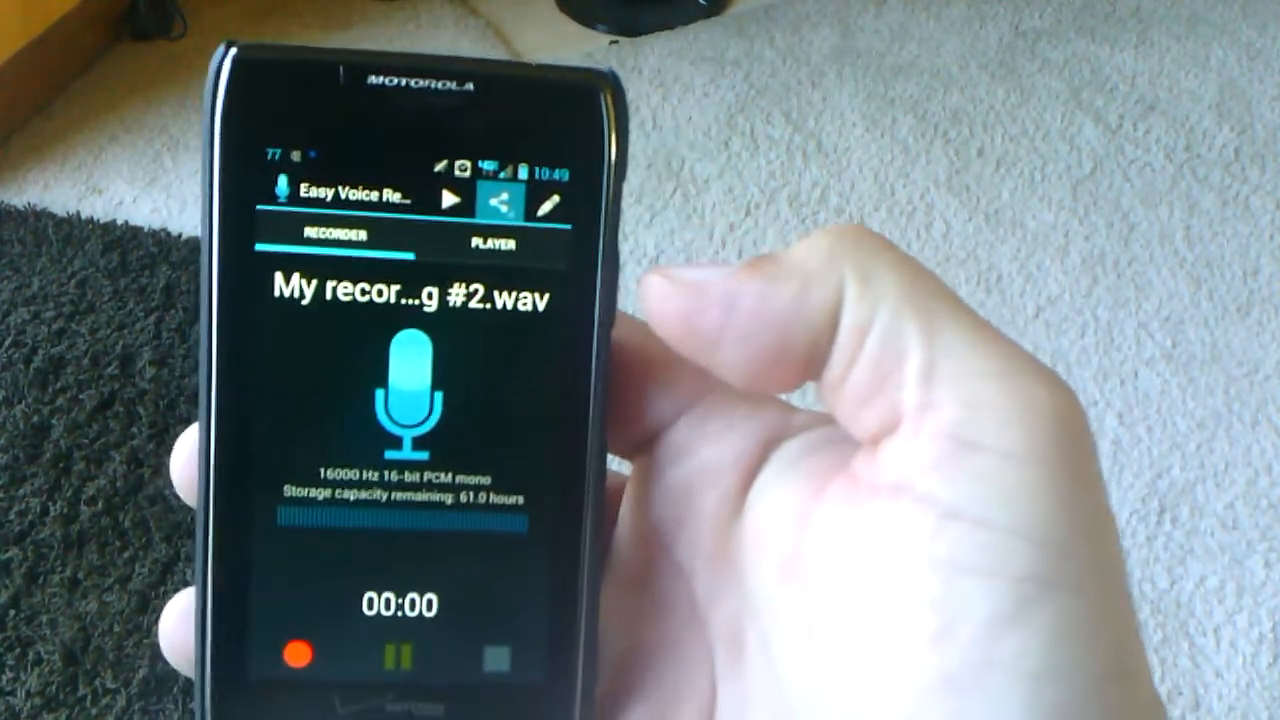
# Bring up the share and rename prompt for My recording #2
pyautogui.click(496, 204)
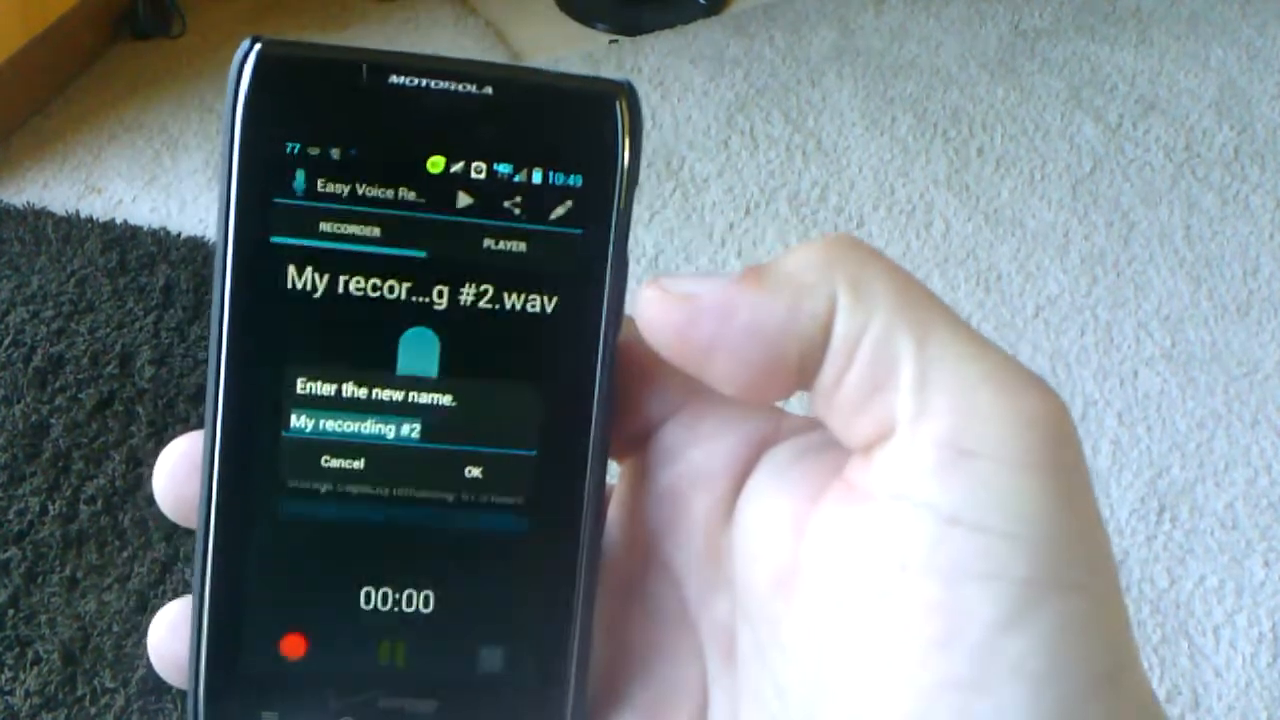
# Cancel the rename, keeping the name My recording #2.wav
pyautogui.click(380, 428)
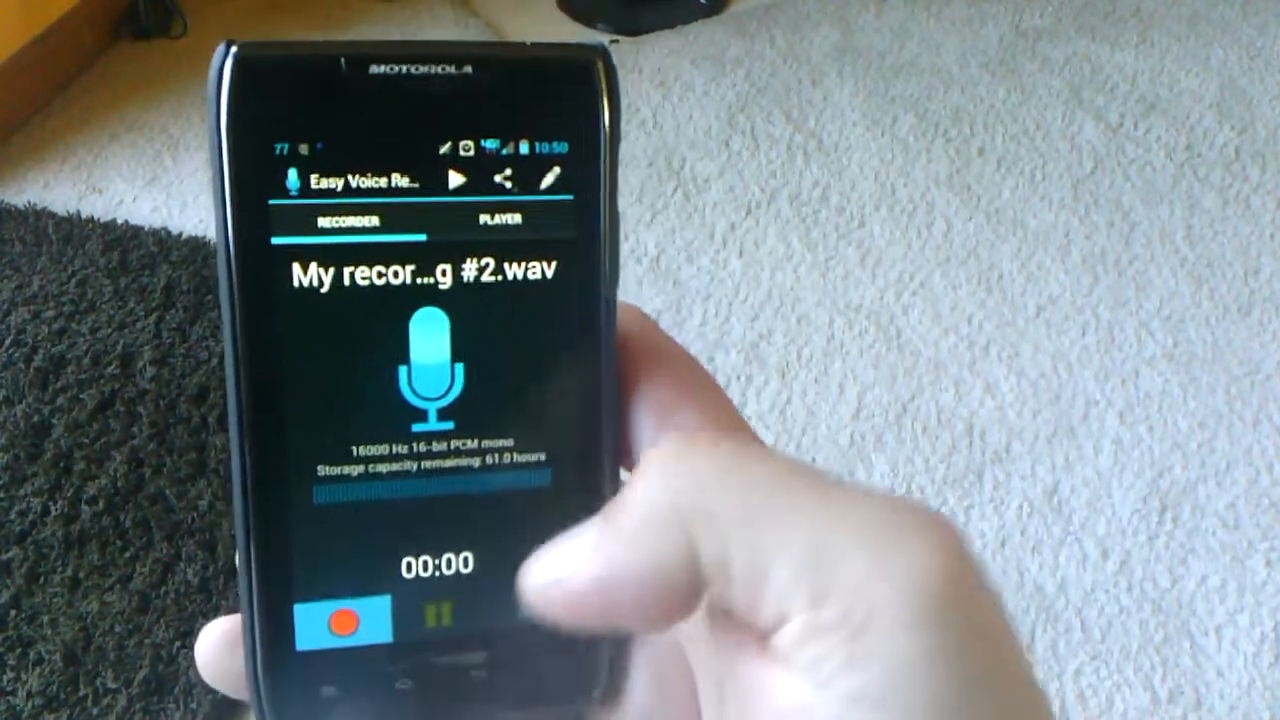
# Record a 32-second screen-off clip saved as My recording #7.wav atop the Player list
pyautogui.click(344, 620)
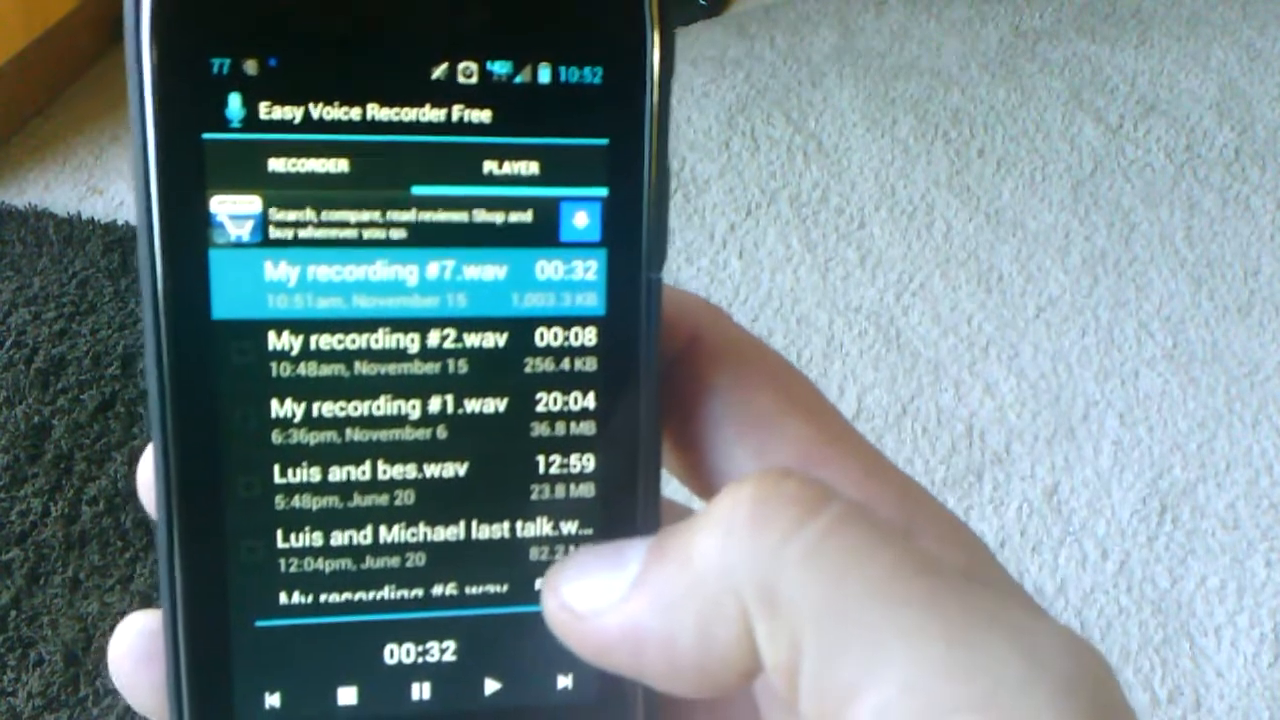
pyautogui.scroll(-3)
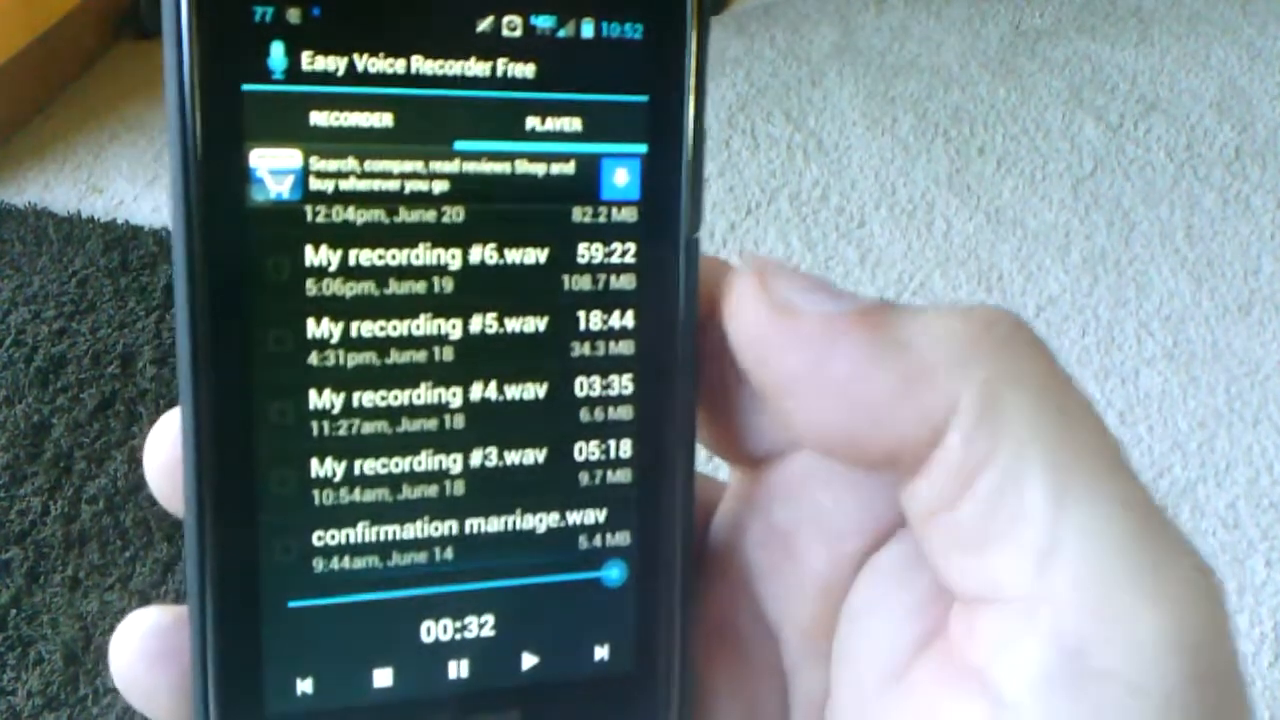